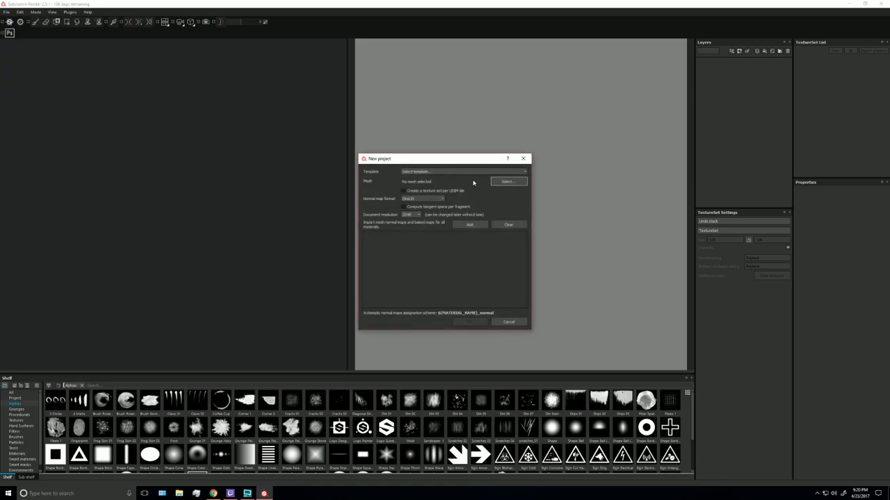
{"action": "mouse_move", "coordinate": [407, 186]}
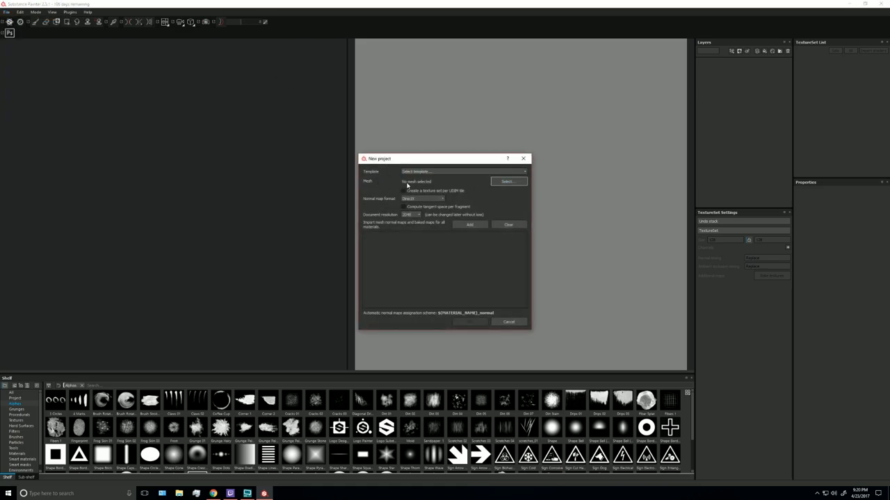
Select rt_rocks_lo.obj from team > Project Cliff Hanger > ryan > rt_rocks as the project mesh
{"action": "left_click", "coordinate": [507, 181]}
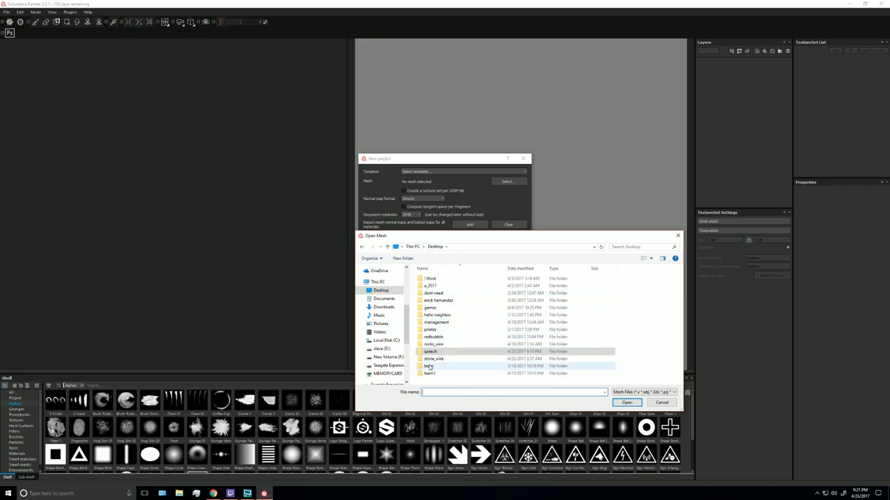
{"action": "double_click", "coordinate": [429, 366]}
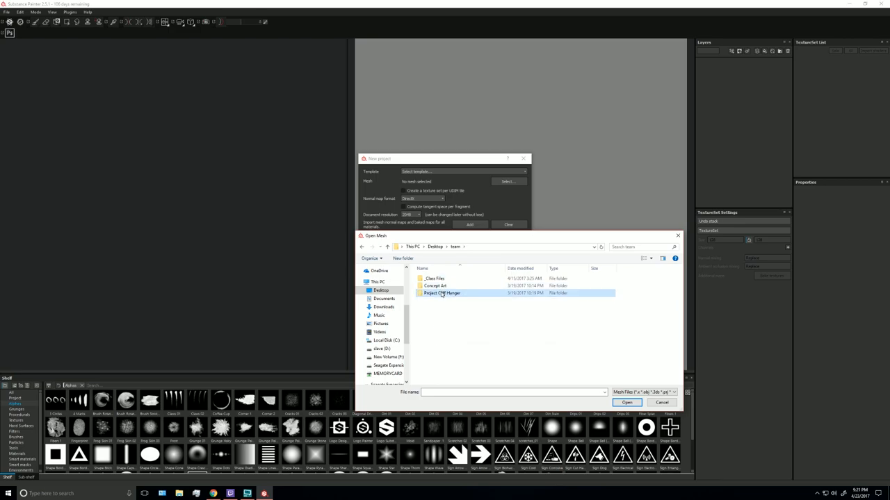
{"action": "double_click", "coordinate": [443, 293]}
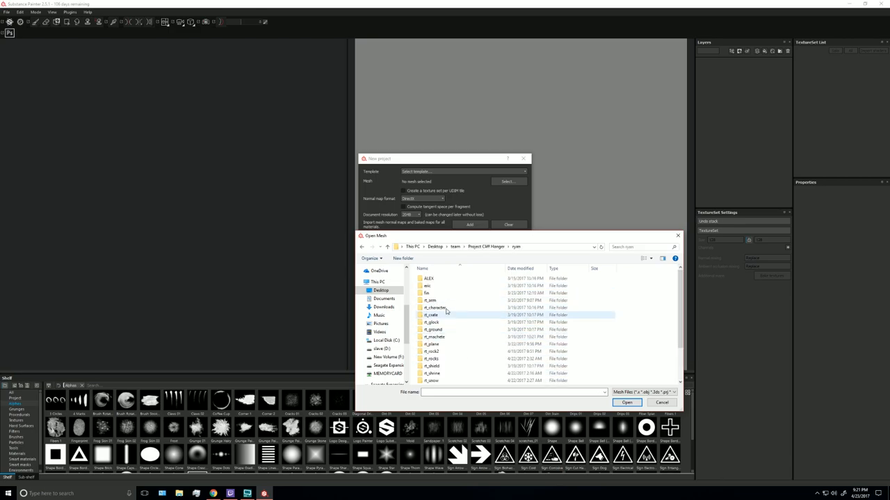
{"action": "scroll", "scroll_direction": "down", "scroll_amount": 3}
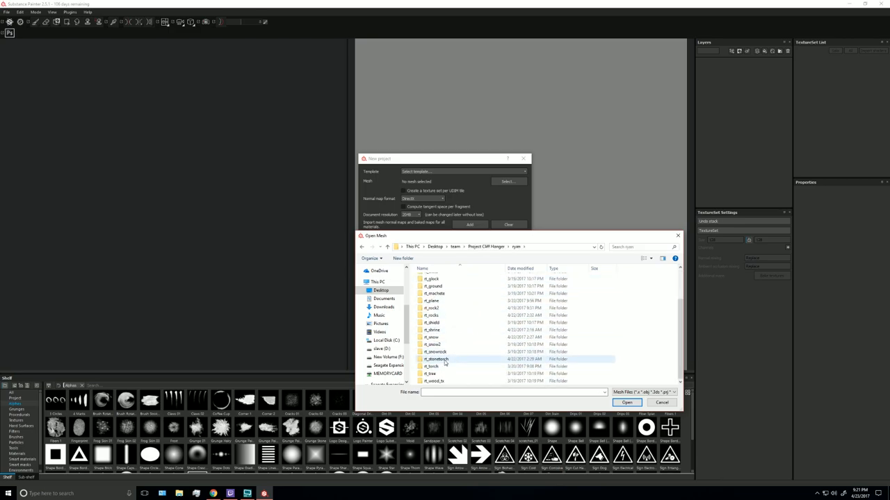
{"action": "double_click", "coordinate": [435, 352]}
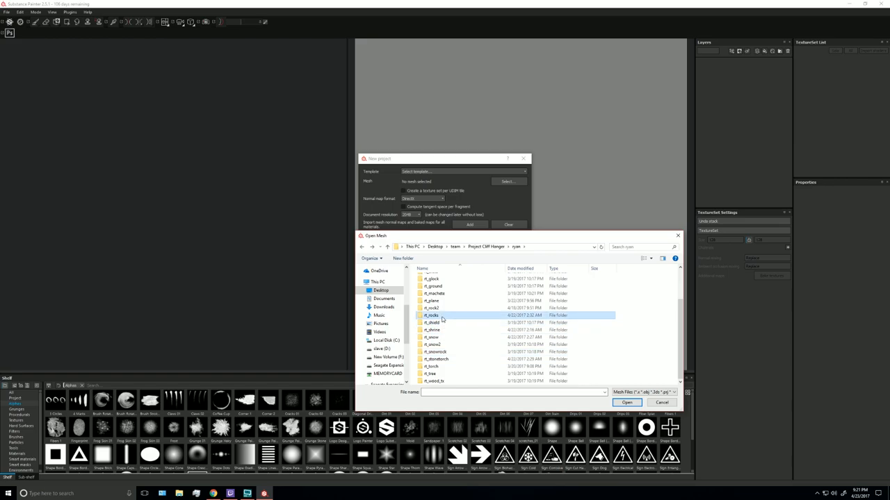
{"action": "double_click", "coordinate": [431, 315]}
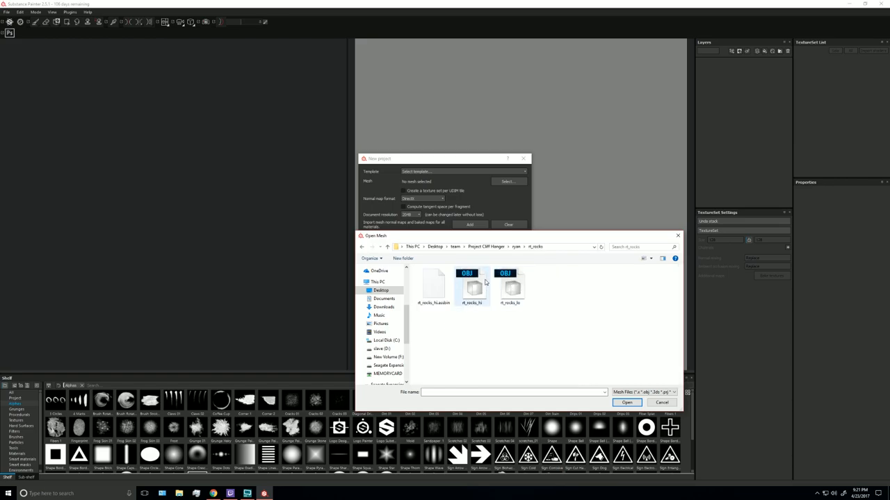
{"action": "left_click", "coordinate": [627, 404]}
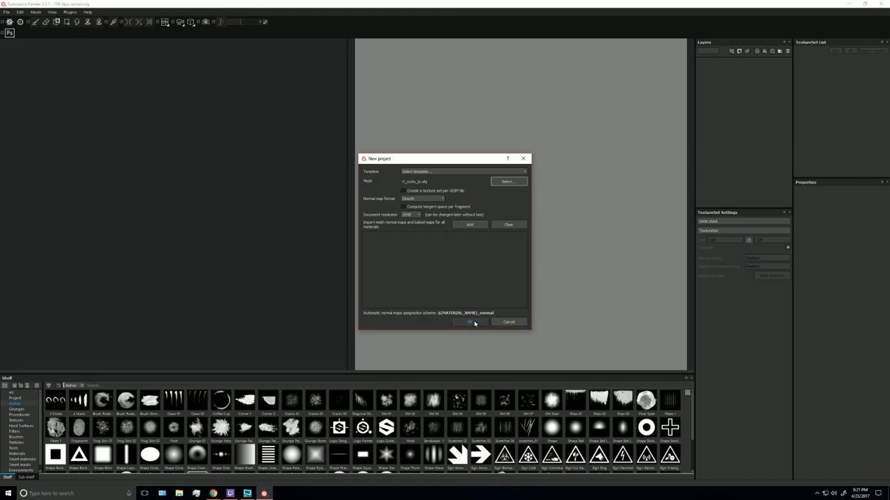
Create the project and bake at 2048 using rt_rocks_hi with 2x2 subsampling
{"action": "left_click", "coordinate": [465, 322]}
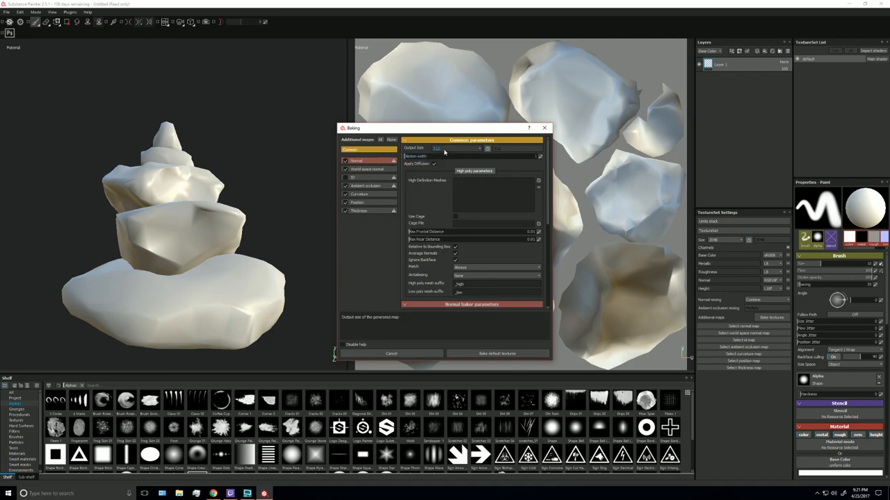
{"action": "left_click", "coordinate": [456, 148]}
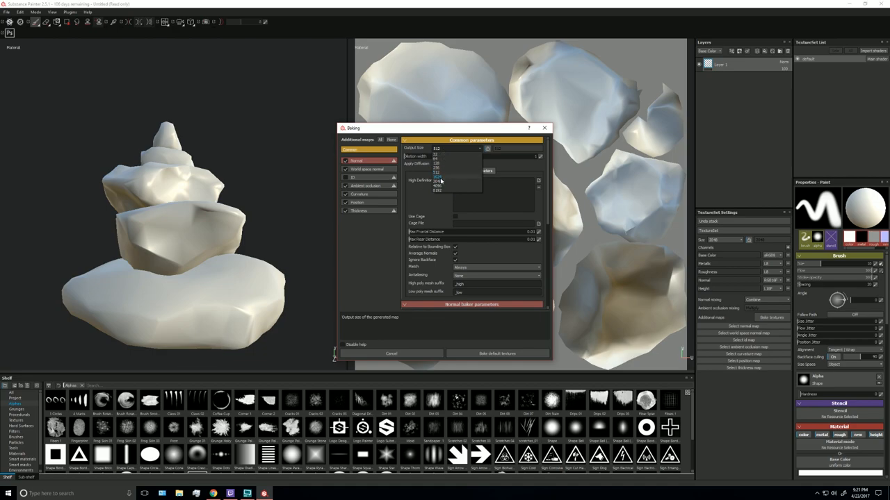
{"action": "left_click", "coordinate": [436, 181]}
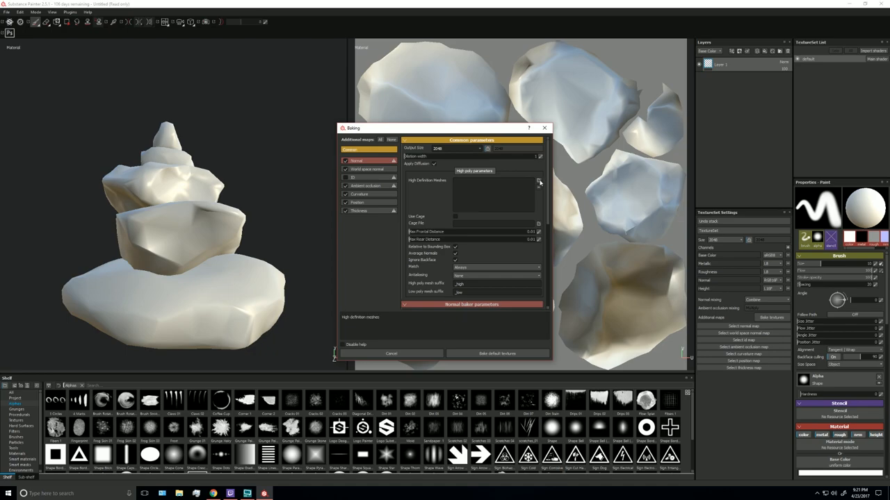
{"action": "left_click", "coordinate": [539, 182]}
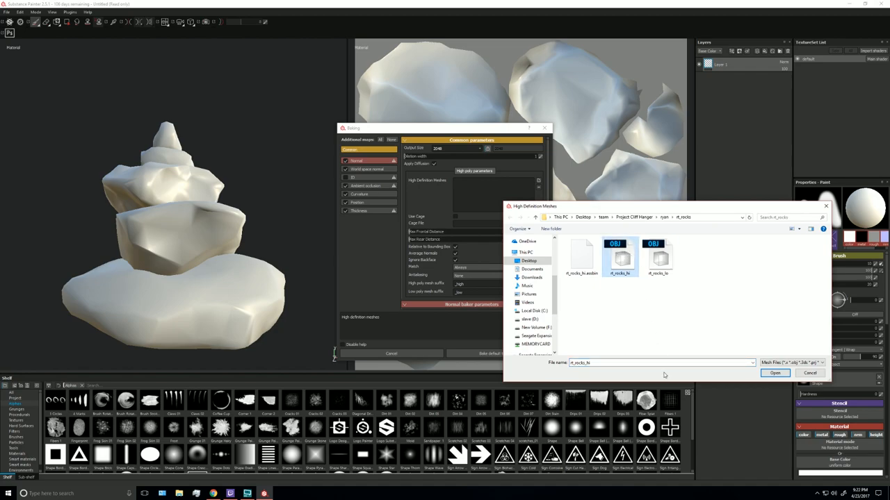
{"action": "left_click", "coordinate": [774, 373]}
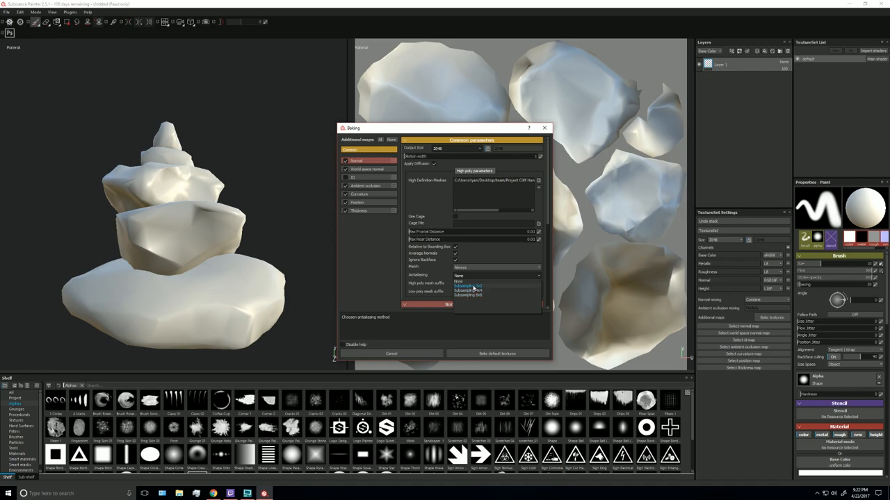
{"action": "left_click", "coordinate": [467, 285]}
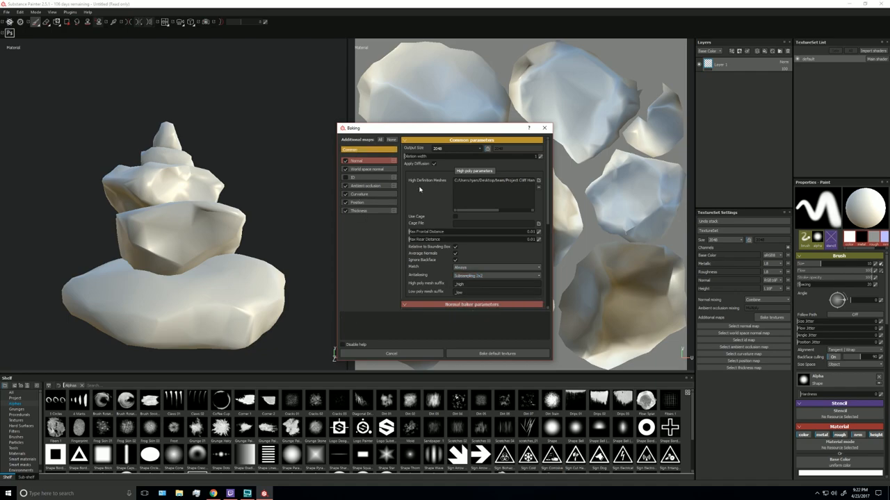
{"action": "left_click", "coordinate": [497, 353]}
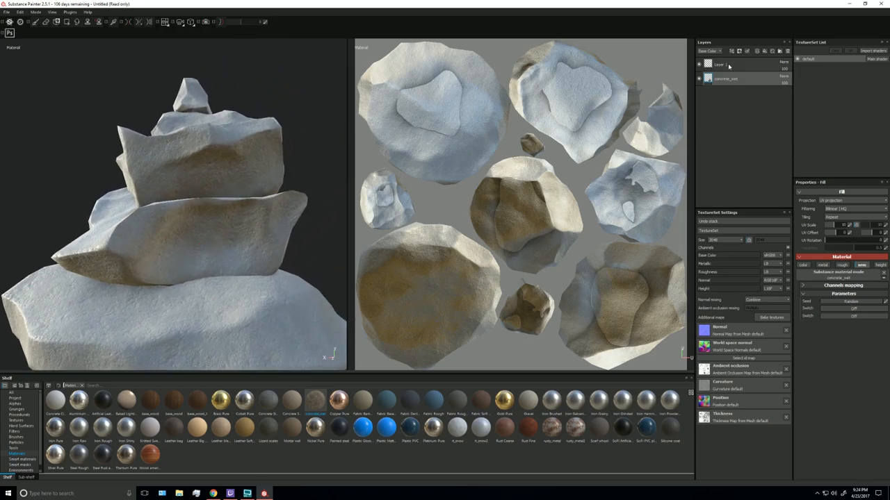
Add a fill layer and give its base color a dark, desaturated yellow
{"action": "left_click", "coordinate": [763, 51]}
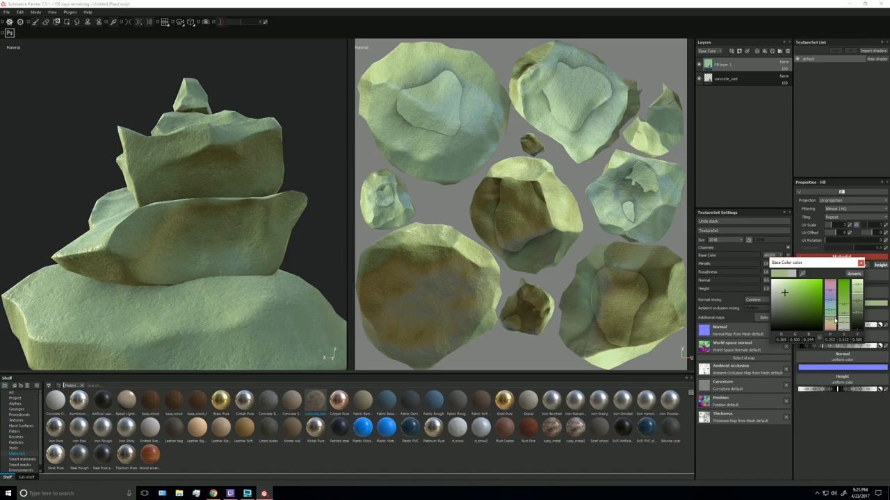
{"action": "left_click", "coordinate": [792, 303]}
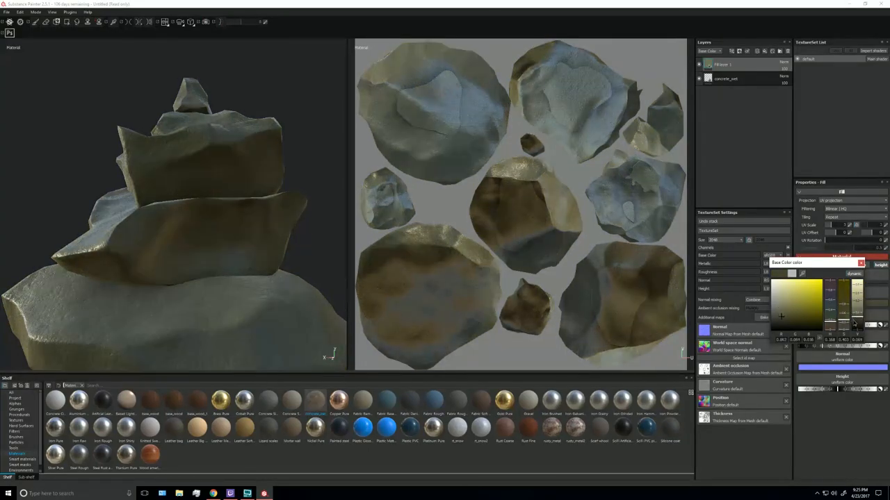
{"action": "left_click", "coordinate": [789, 299]}
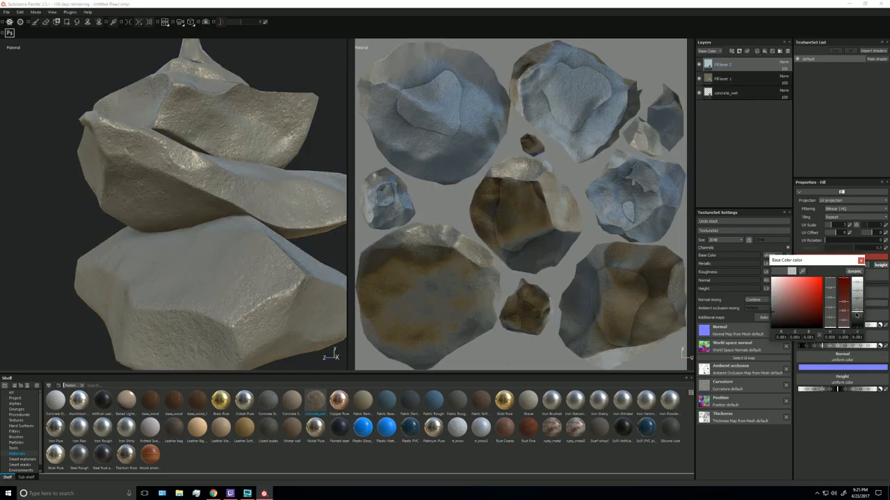
Shift the second fill layer's base color to a dark yellow-brown
{"action": "left_click", "coordinate": [799, 292]}
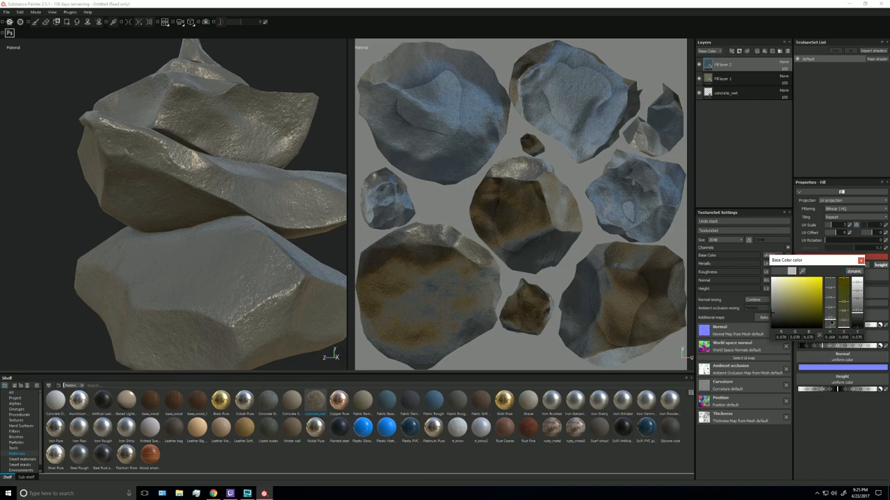
{"action": "left_click", "coordinate": [859, 295]}
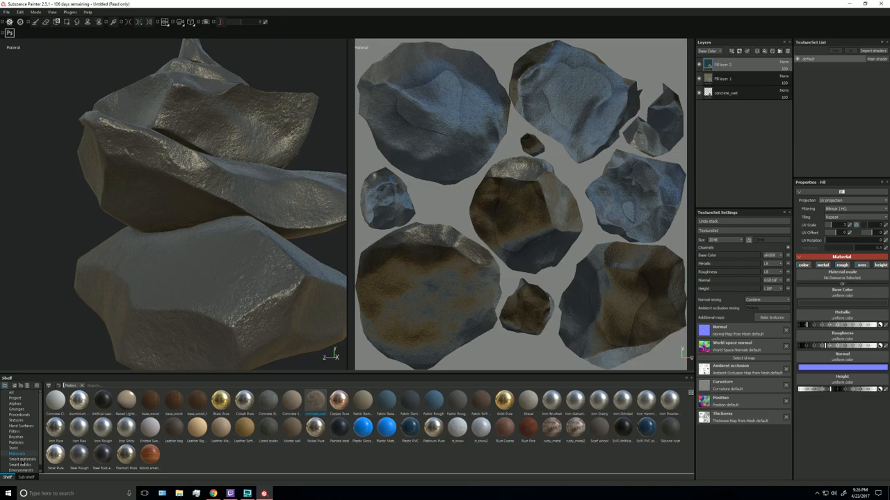
Add an MG Mask Editor mask to Fill layer 2 and tweak Fill layer 1's roughness
{"action": "left_click", "coordinate": [23, 464]}
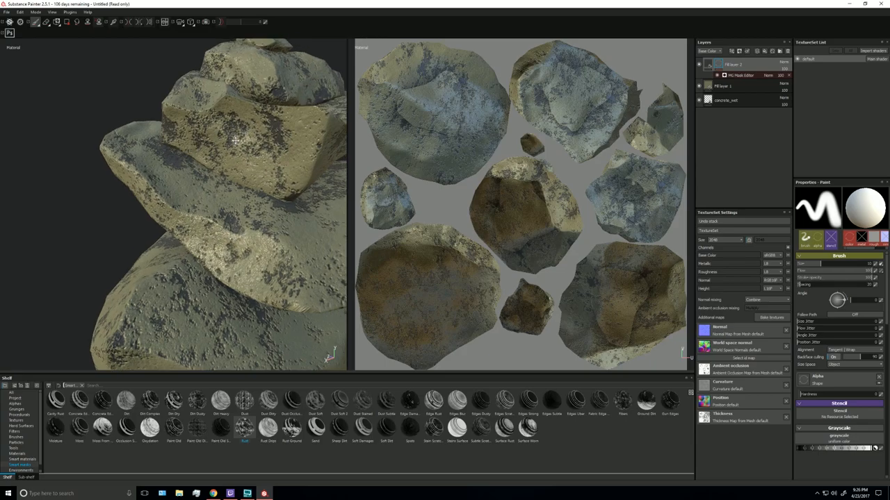
{"action": "left_click", "coordinate": [723, 85]}
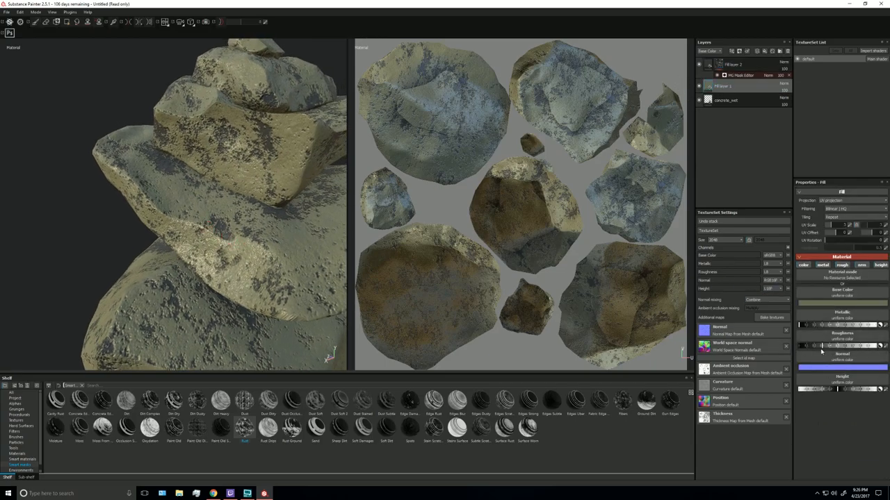
{"action": "left_click", "coordinate": [779, 256]}
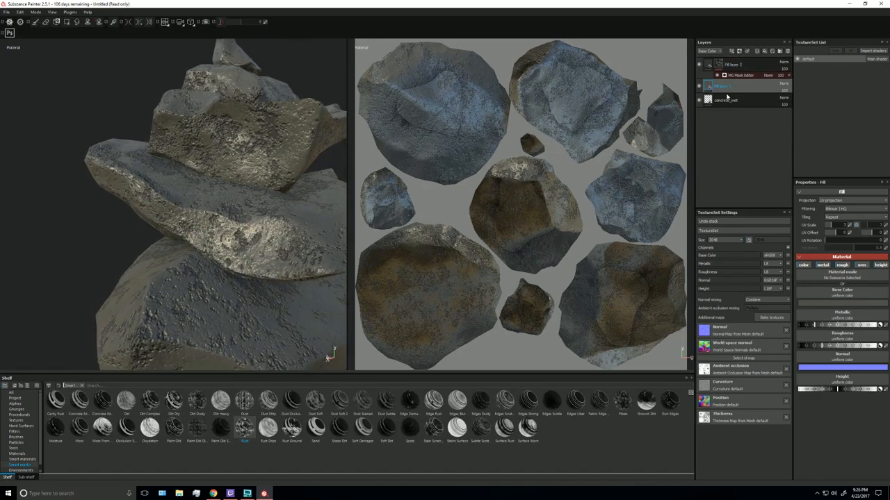
Add Fill layer 3 with a black base color and raised height detail
{"action": "left_click", "coordinate": [733, 64]}
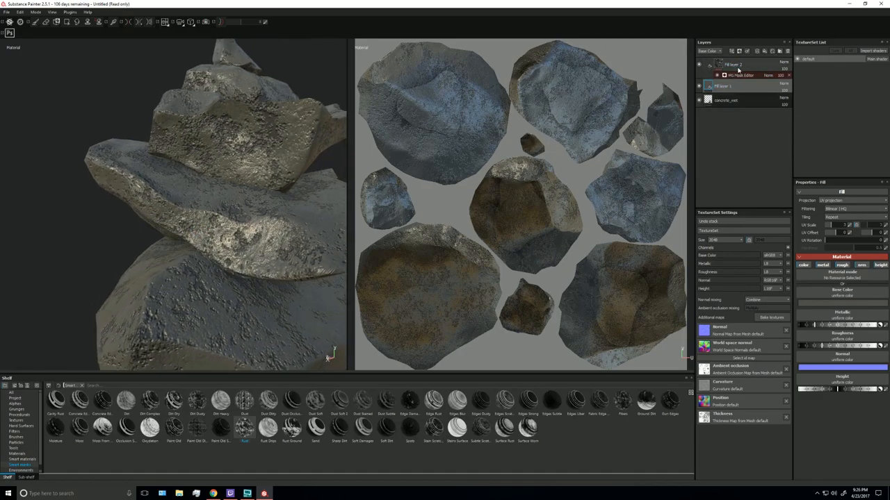
{"action": "left_click", "coordinate": [740, 74]}
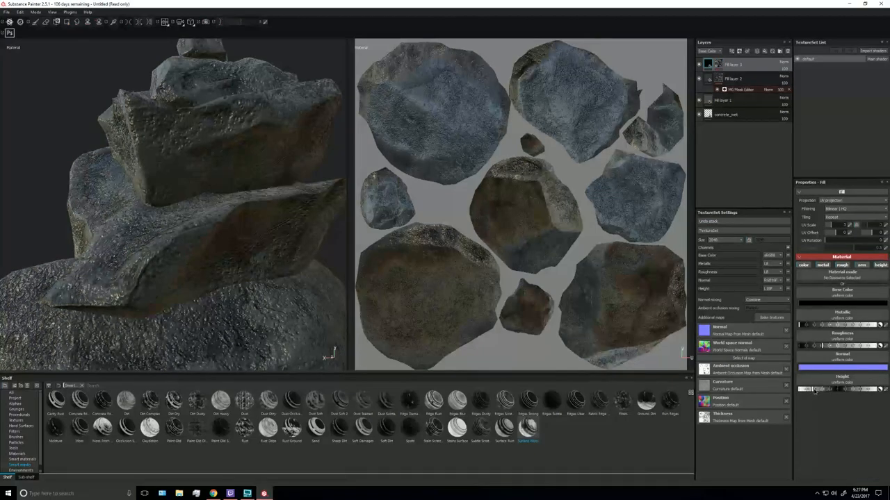
{"action": "left_click_drag", "start_coordinate": [174, 209], "coordinate": [243, 230]}
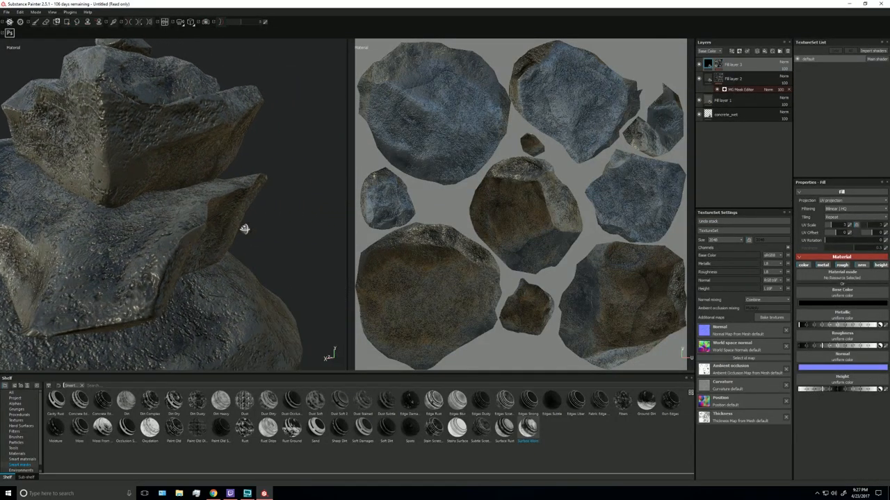
{"action": "left_click_drag", "start_coordinate": [244, 229], "coordinate": [248, 200]}
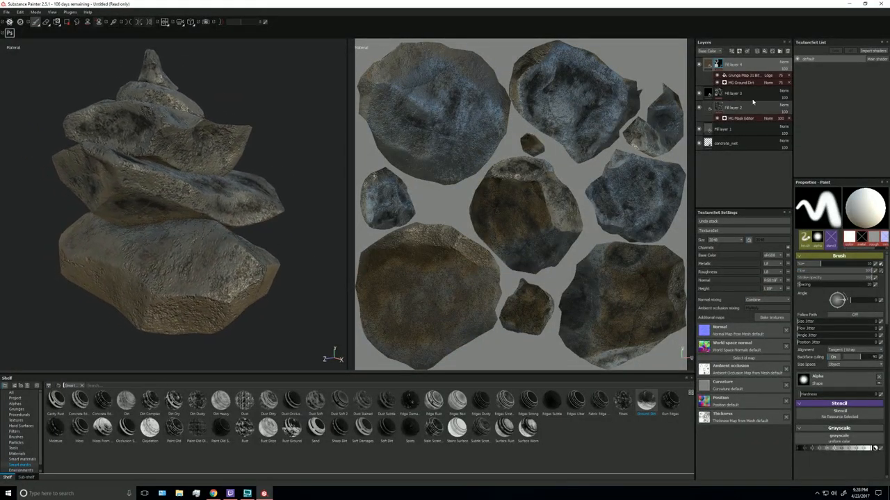
Tune the contrast of Fill layer 4's MG Ground Dirt mask
{"action": "left_click", "coordinate": [740, 76]}
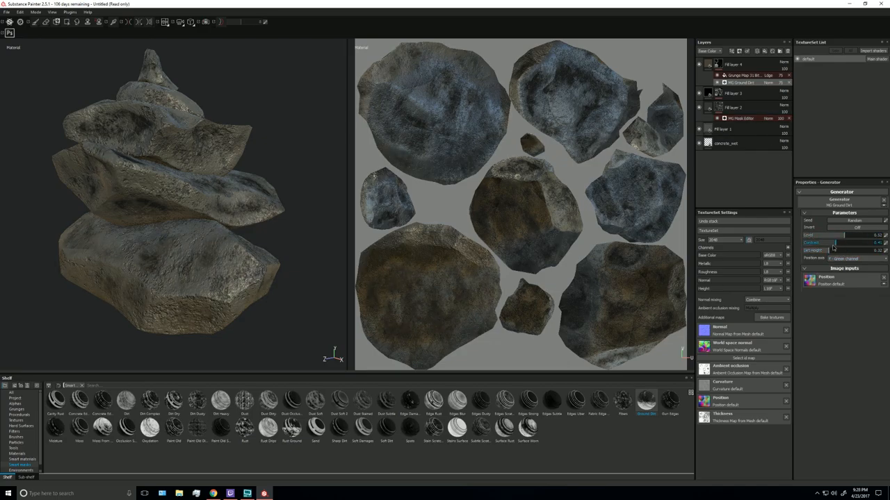
{"action": "left_click_drag", "start_coordinate": [845, 243], "coordinate": [817, 242]}
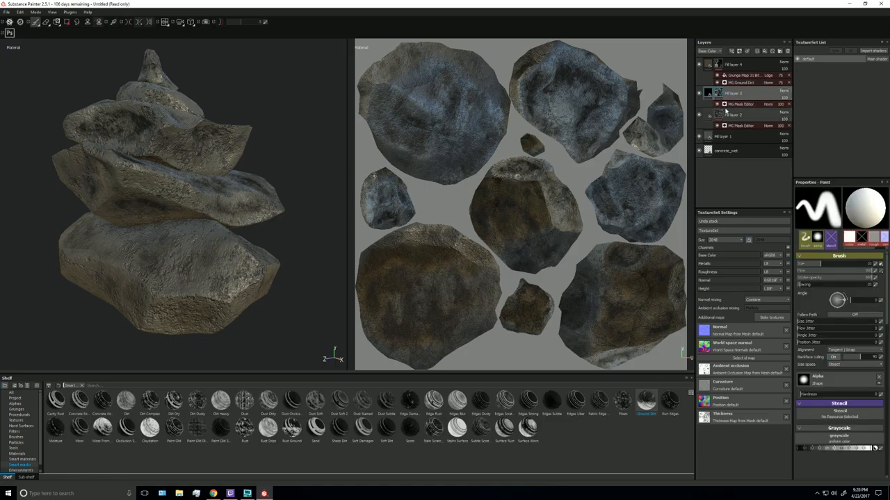
{"action": "left_click", "coordinate": [741, 104]}
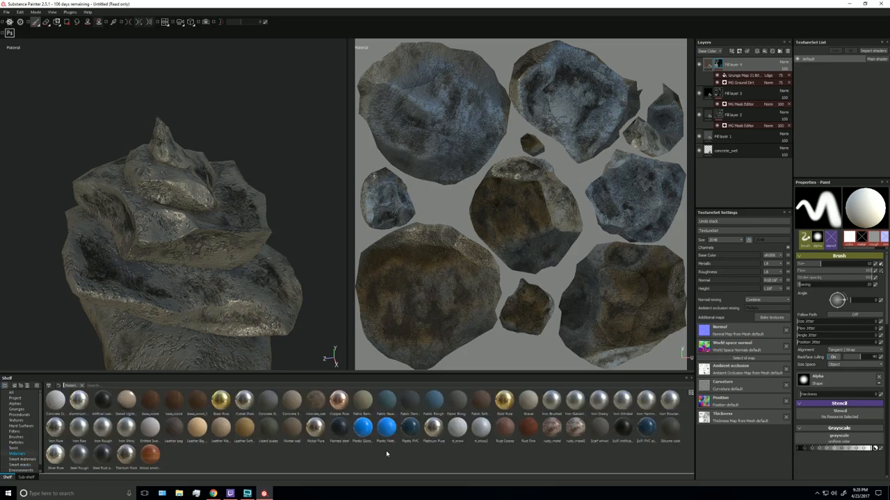
{"action": "mouse_move", "coordinate": [458, 430]}
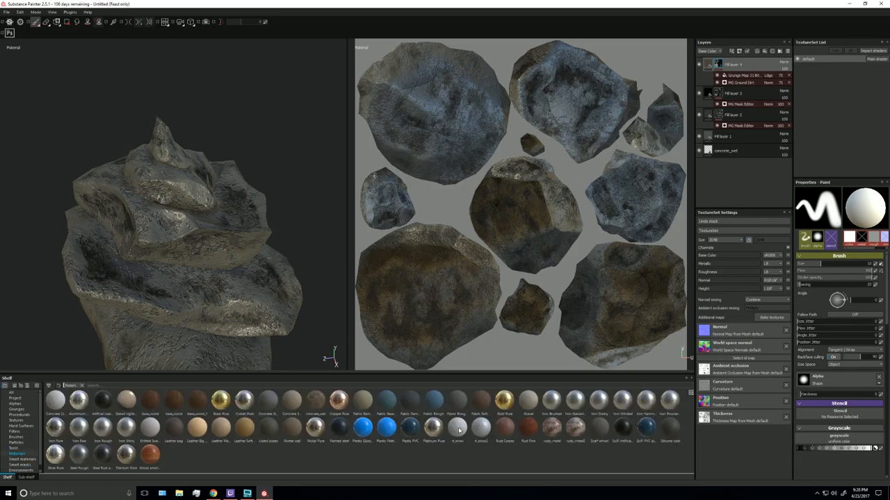
{"action": "mouse_move", "coordinate": [457, 427]}
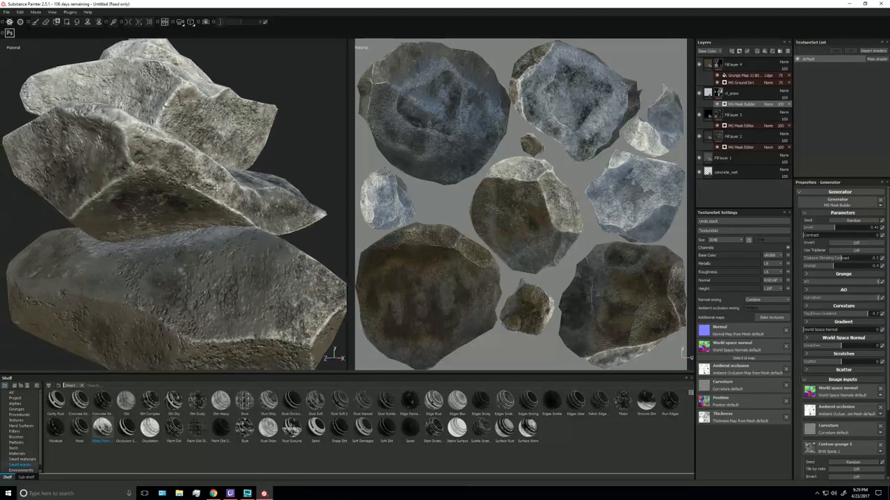
Select Fill layer 2 and the layer above it in the stack
{"action": "left_click", "coordinate": [733, 137]}
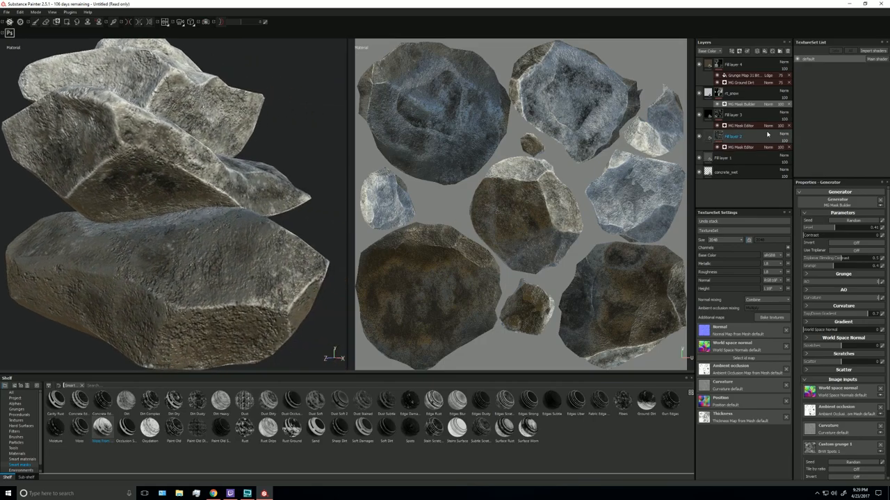
{"action": "left_click", "coordinate": [740, 125]}
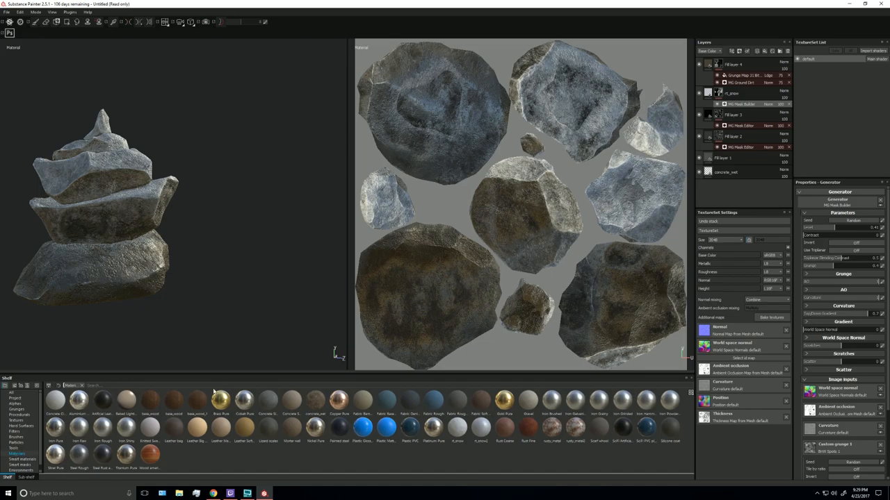
{"action": "mouse_move", "coordinate": [299, 424]}
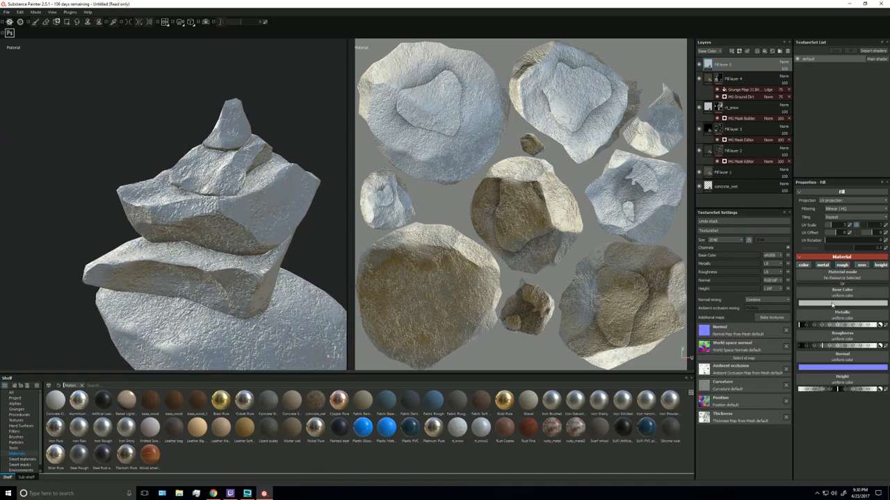
Set the new fill layer's base color to white and bring up the smart masks
{"action": "left_click", "coordinate": [841, 296]}
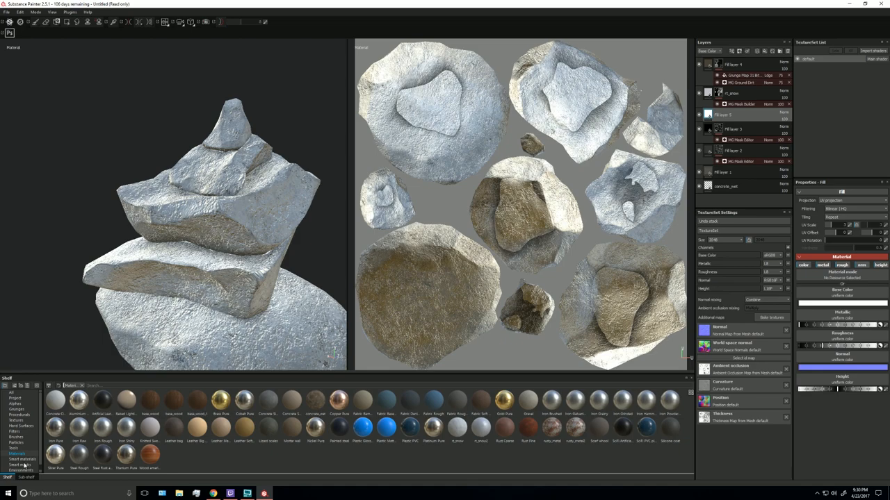
{"action": "left_click", "coordinate": [21, 464]}
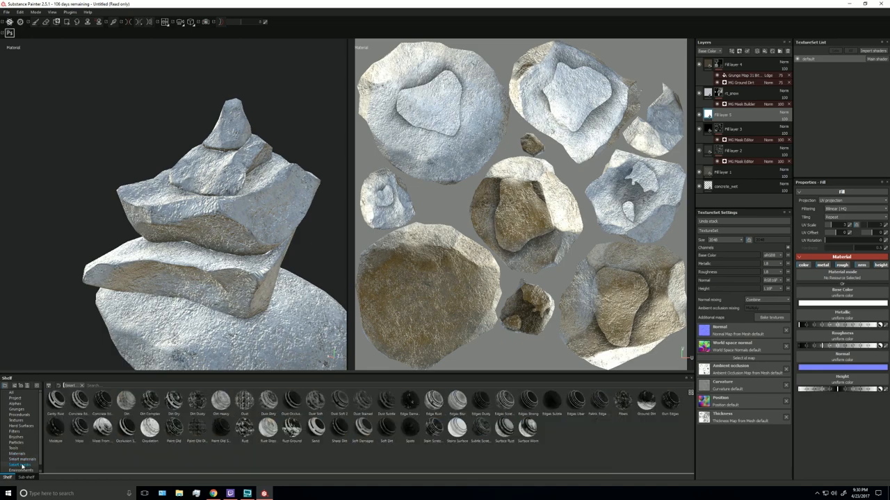
{"action": "mouse_move", "coordinate": [441, 433]}
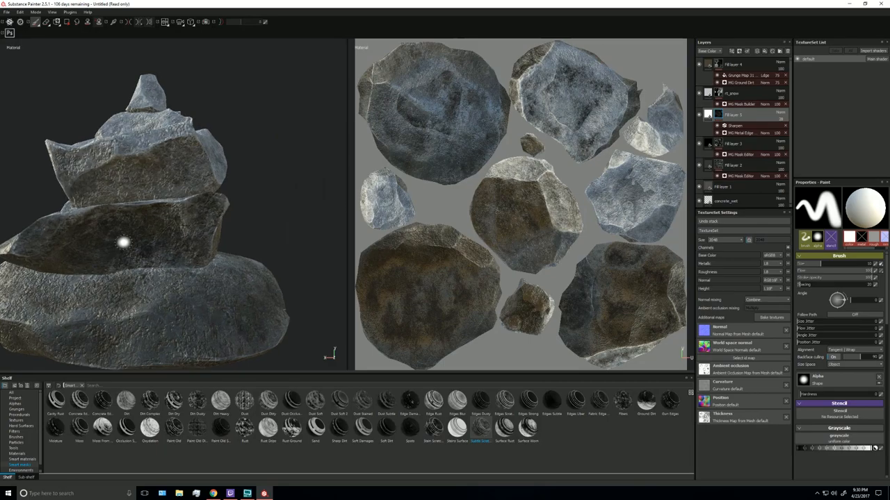
Add a new fill layer above Fill layer 4
{"action": "left_click_drag", "start_coordinate": [125, 243], "coordinate": [222, 229]}
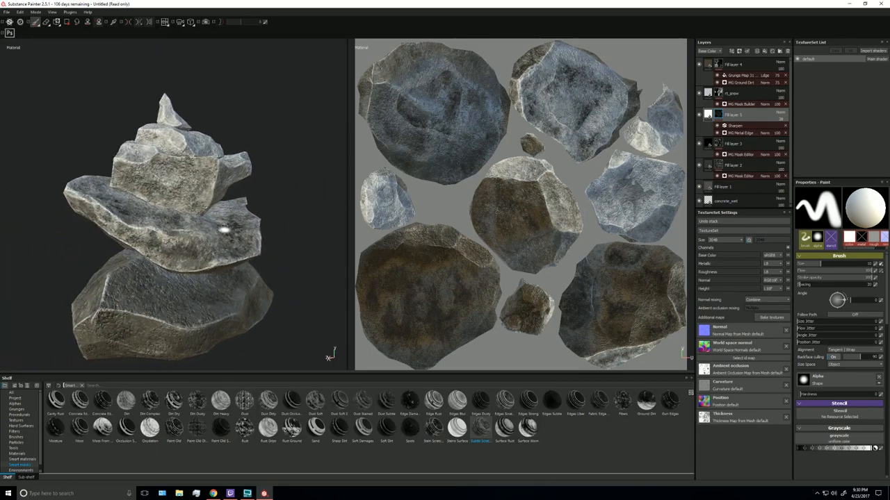
{"action": "left_click", "coordinate": [744, 63]}
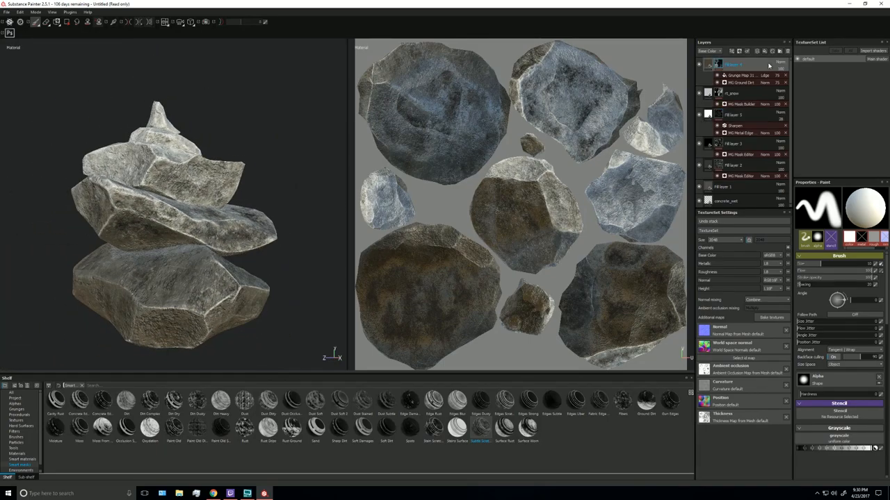
{"action": "left_click", "coordinate": [734, 64]}
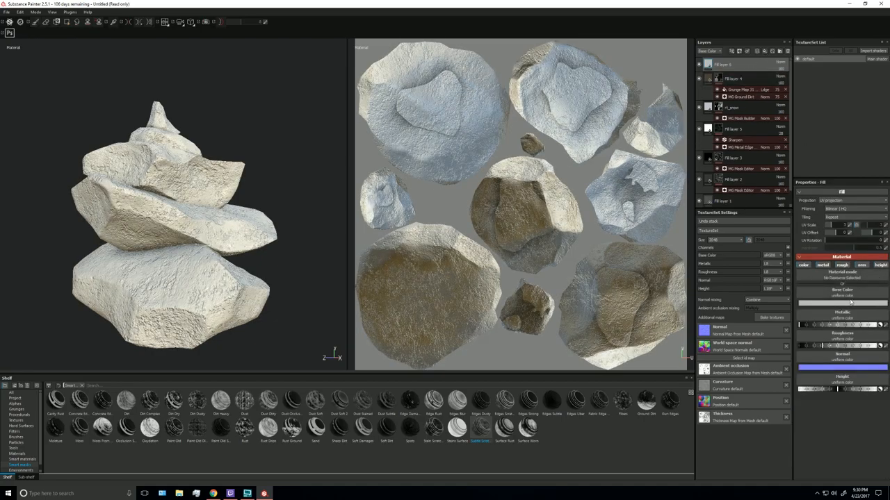
{"action": "right_click", "coordinate": [733, 65]}
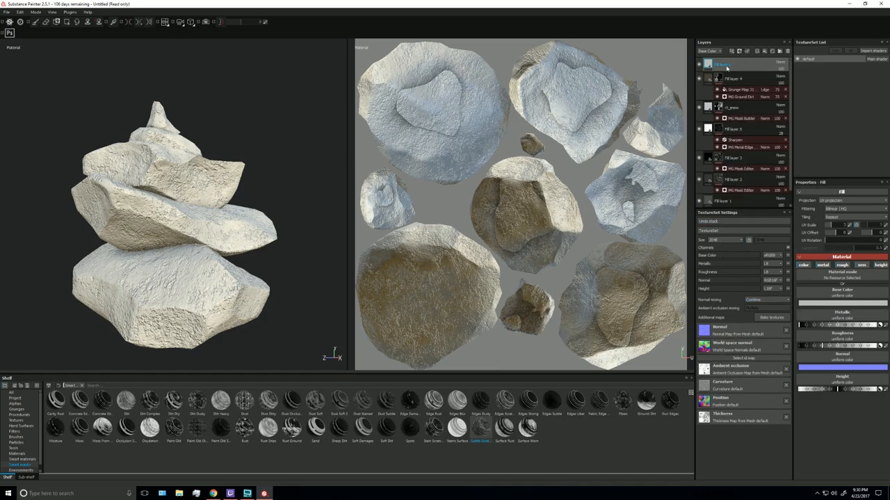
Give Fill layer 6 a mask with a fill effect and Overlay blending
{"action": "right_click", "coordinate": [723, 64]}
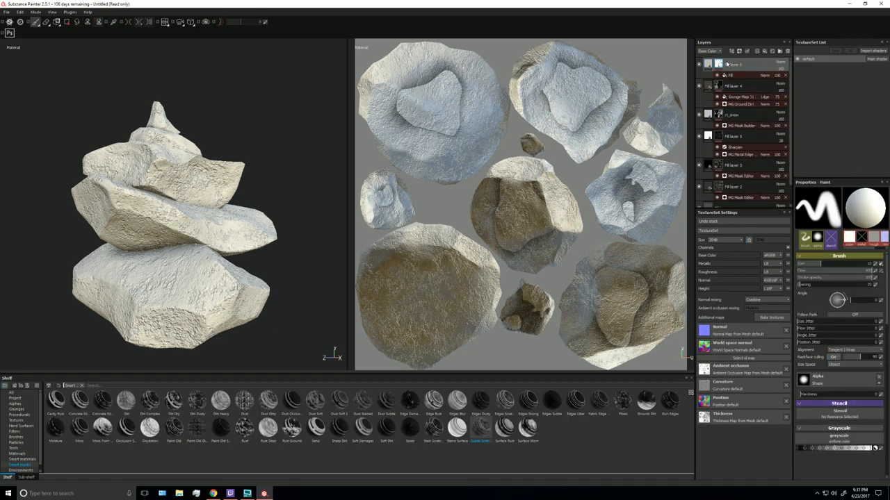
{"action": "right_click", "coordinate": [733, 64]}
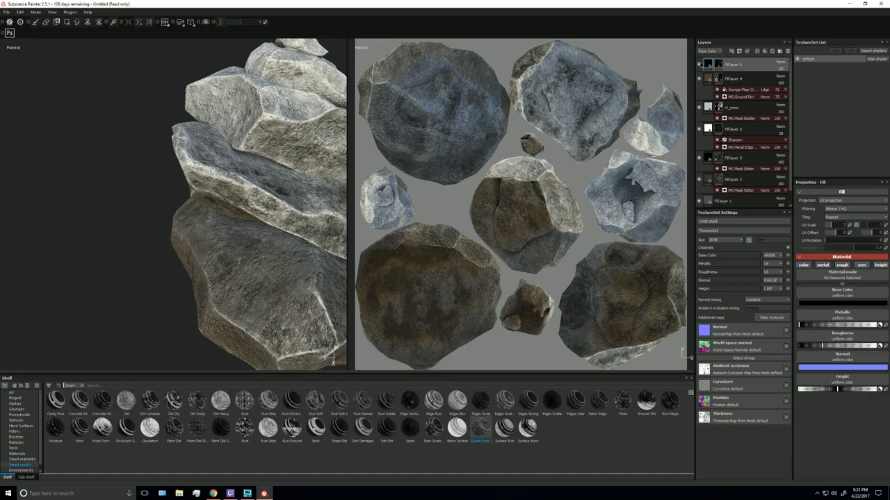
{"action": "left_click", "coordinate": [767, 64]}
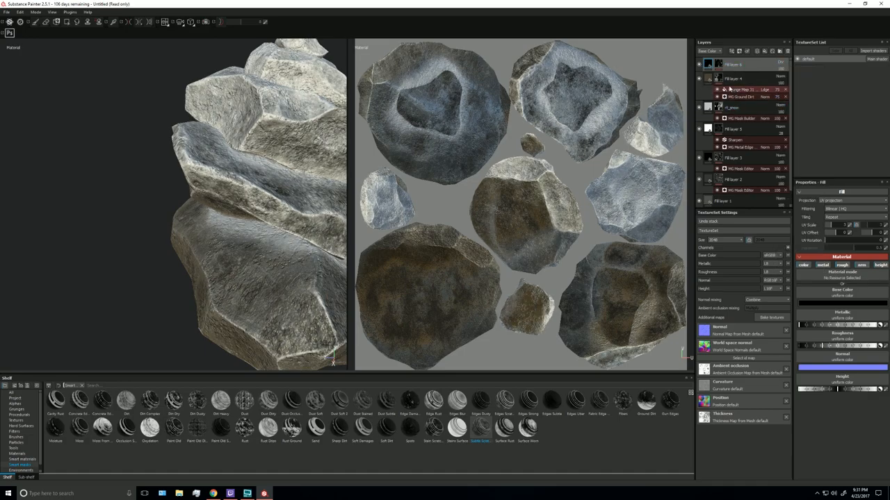
{"action": "left_click", "coordinate": [778, 89]}
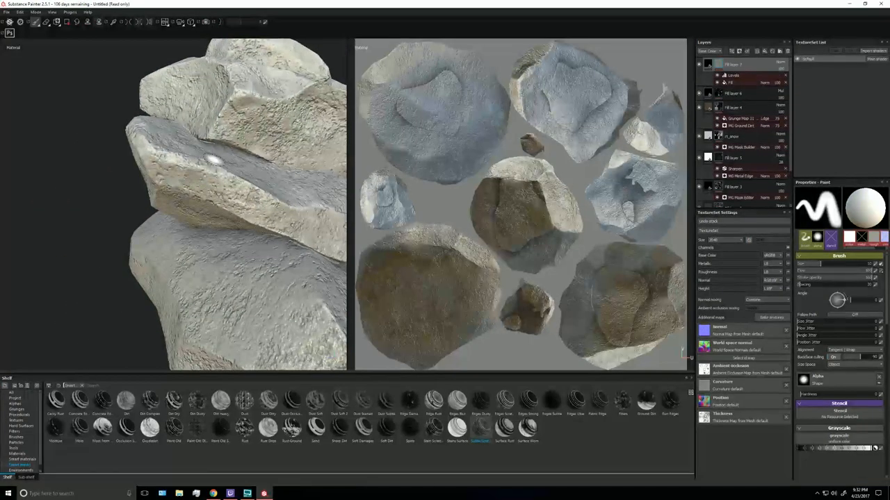
Add a Levels effect to Fill layer 7's mask and switch the layer to Multiply blending
{"action": "right_click", "coordinate": [726, 64]}
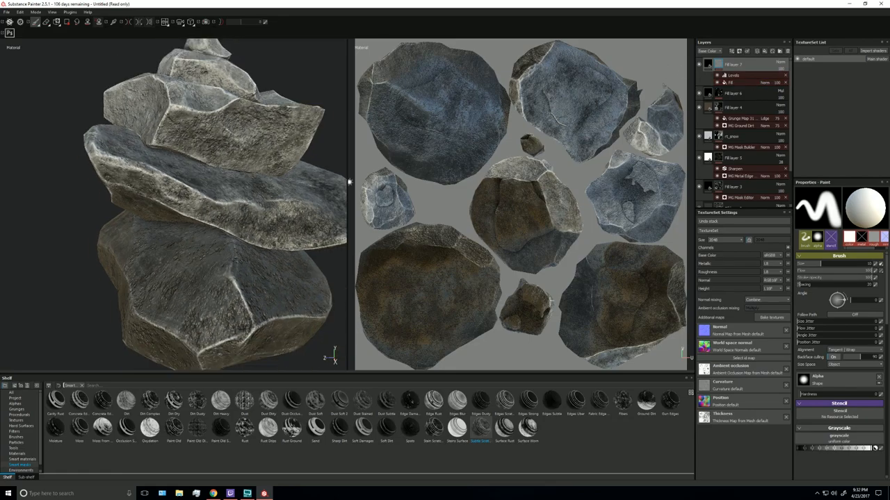
{"action": "left_click", "coordinate": [766, 64]}
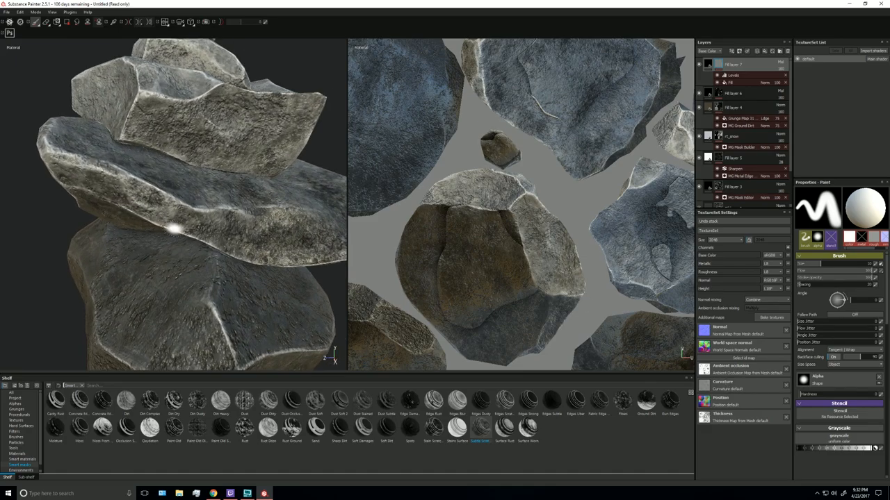
{"action": "mouse_move", "coordinate": [715, 34]}
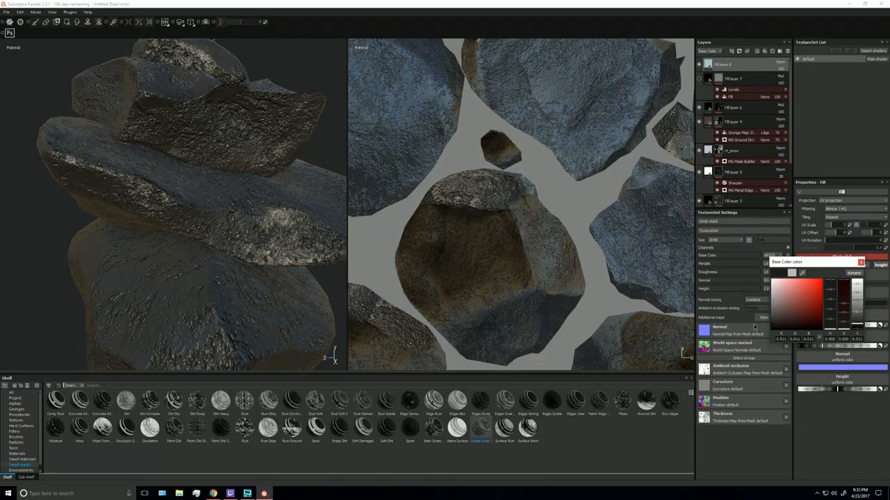
Drive Fill layer 8's mask with the Curvature map and tint its base colour a muted tan
{"action": "right_click", "coordinate": [723, 64]}
{"action": "type", "text": "curva"}
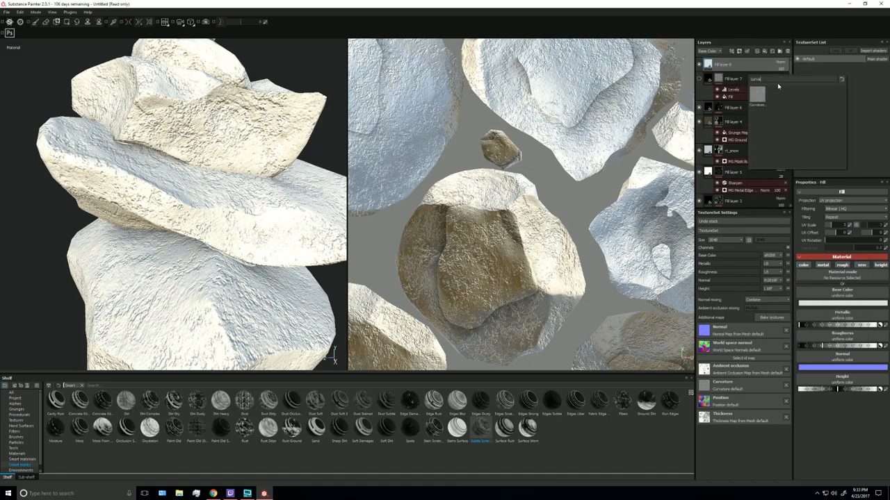
{"action": "left_click", "coordinate": [792, 78]}
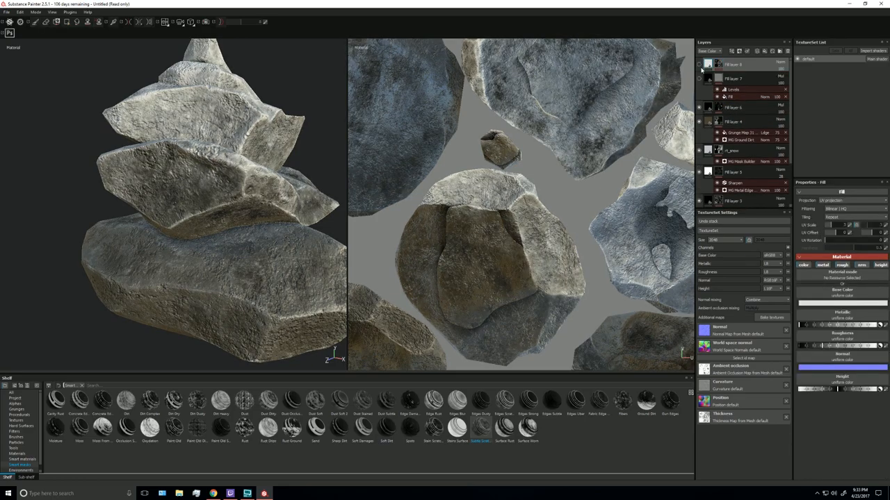
{"action": "left_click", "coordinate": [778, 255]}
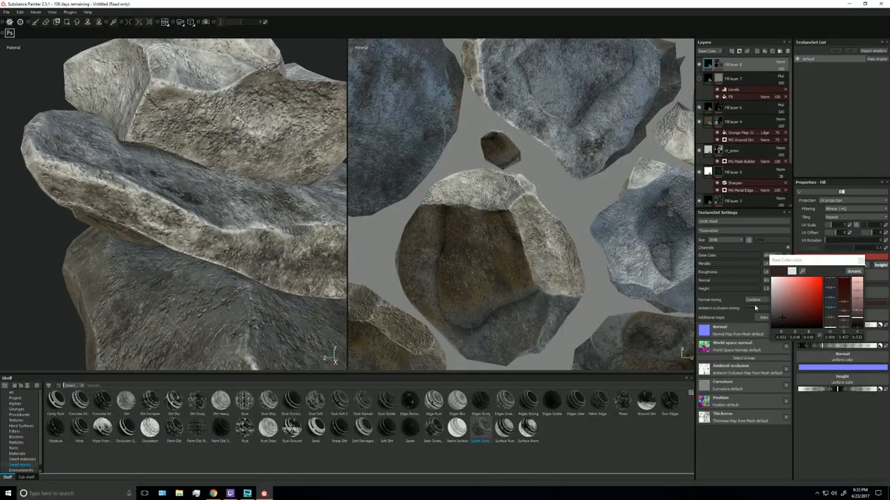
{"action": "left_click", "coordinate": [808, 301]}
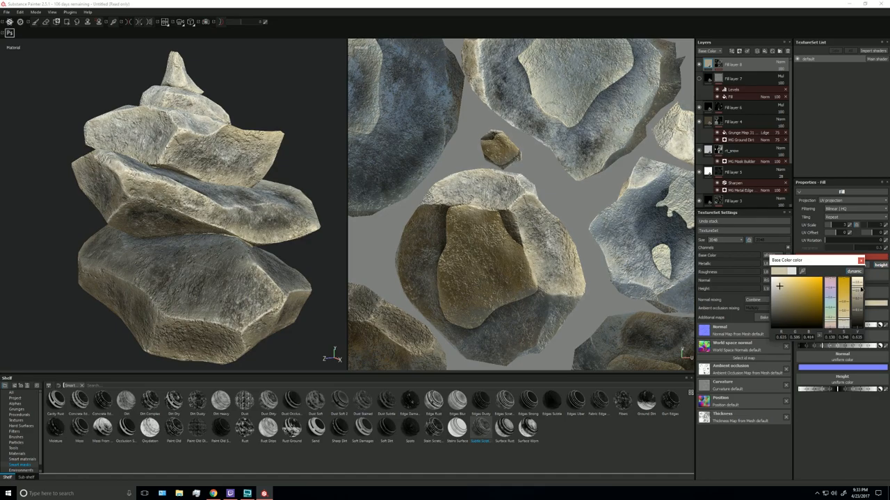
{"action": "left_click_drag", "start_coordinate": [856, 290], "coordinate": [857, 313]}
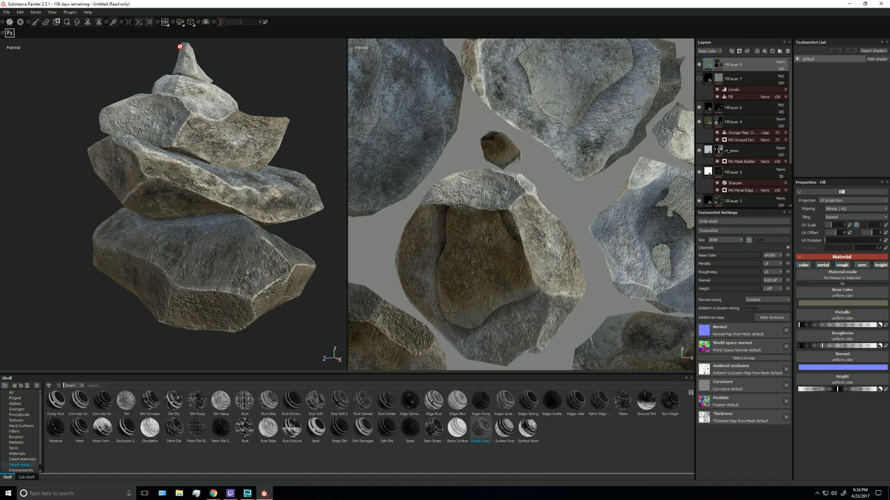
{"action": "left_click", "coordinate": [70, 12]}
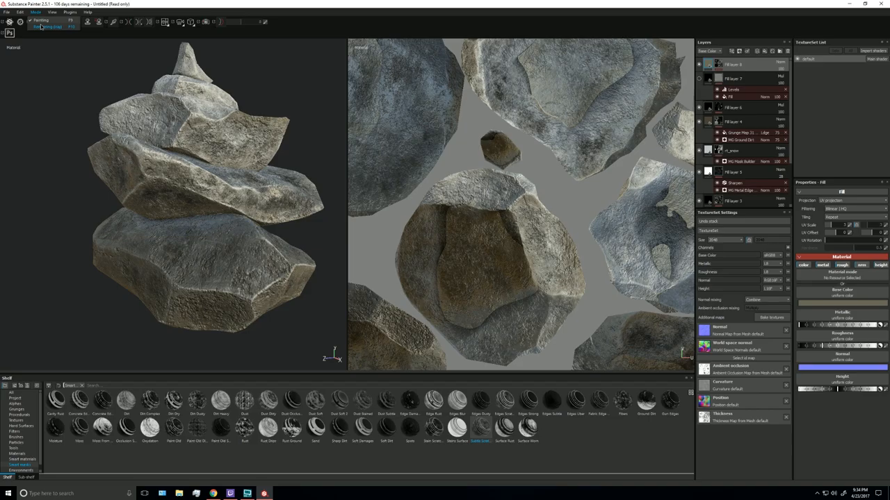
{"action": "left_click", "coordinate": [61, 21]}
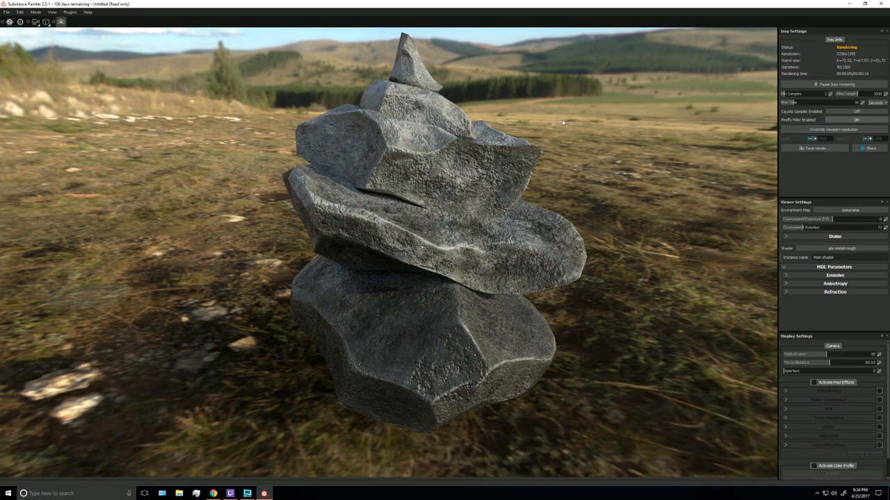
{"action": "mouse_move", "coordinate": [314, 218]}
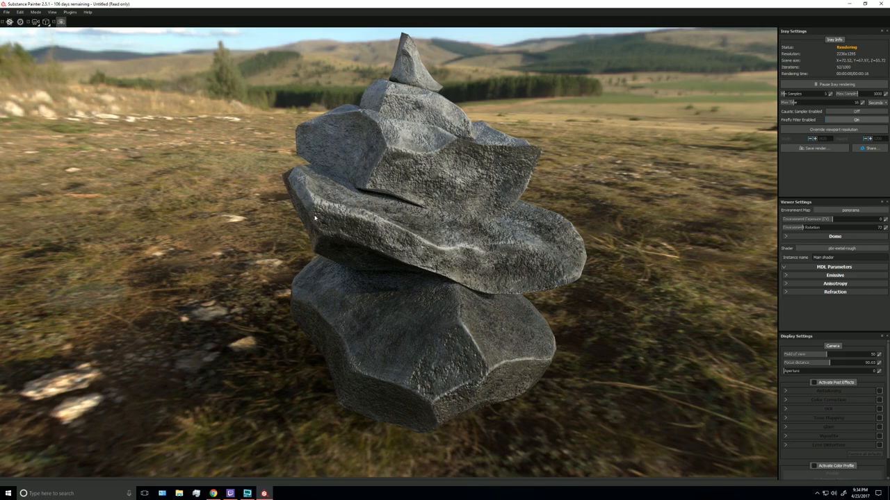